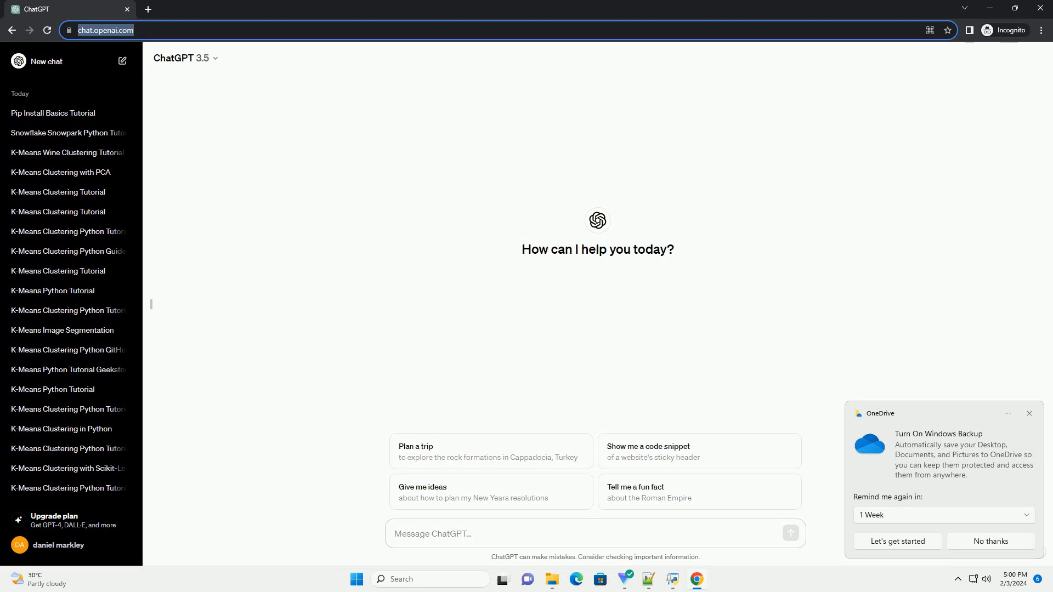
# Submit a prompt asking for a step-by-step wxPython pip installation tutorial in a new chat.
pyautogui.click(593, 534)
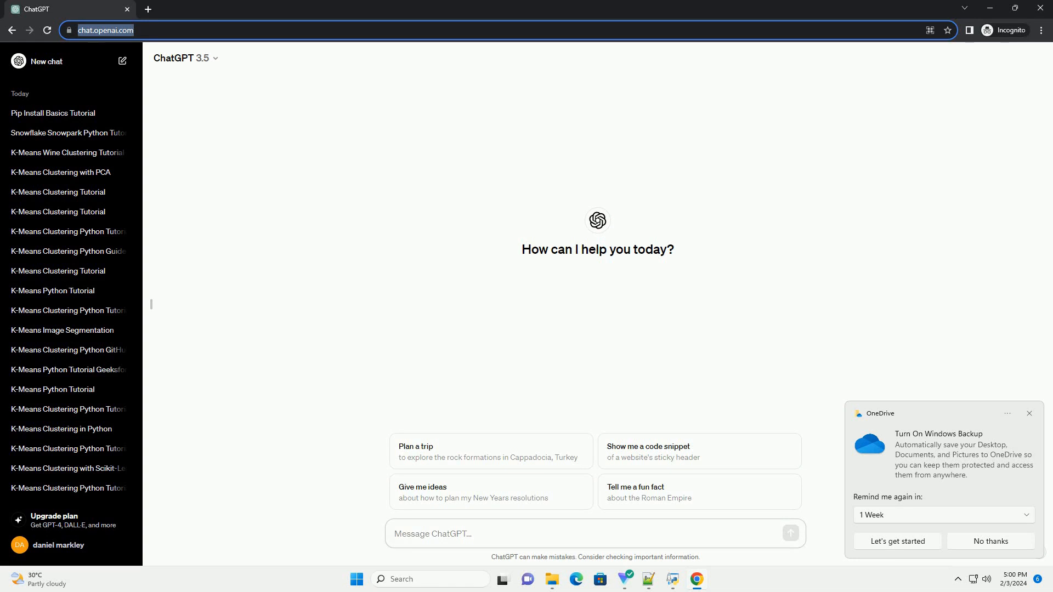
pyautogui.click(591, 532)
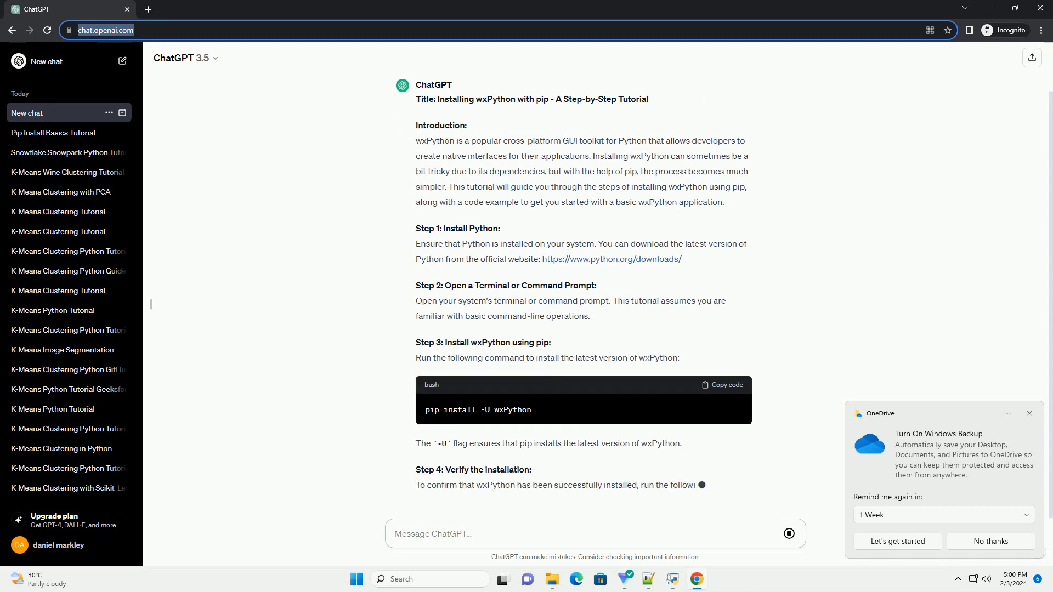
# Scroll through the generating tutorial to the sample app code, run command and closing Congratulations note.
pyautogui.scroll(-3)
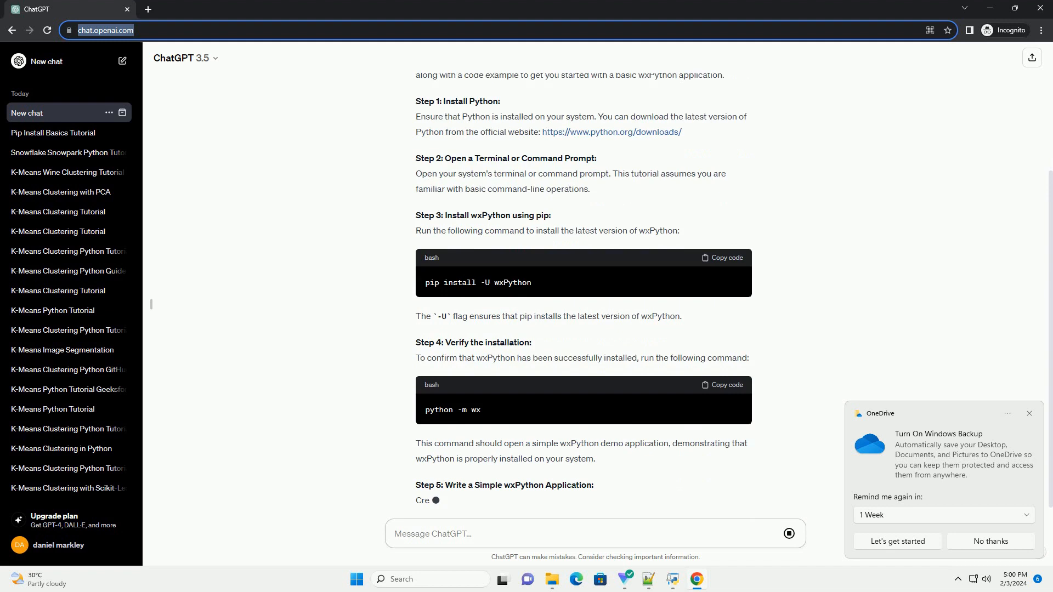
pyautogui.scroll(-3)
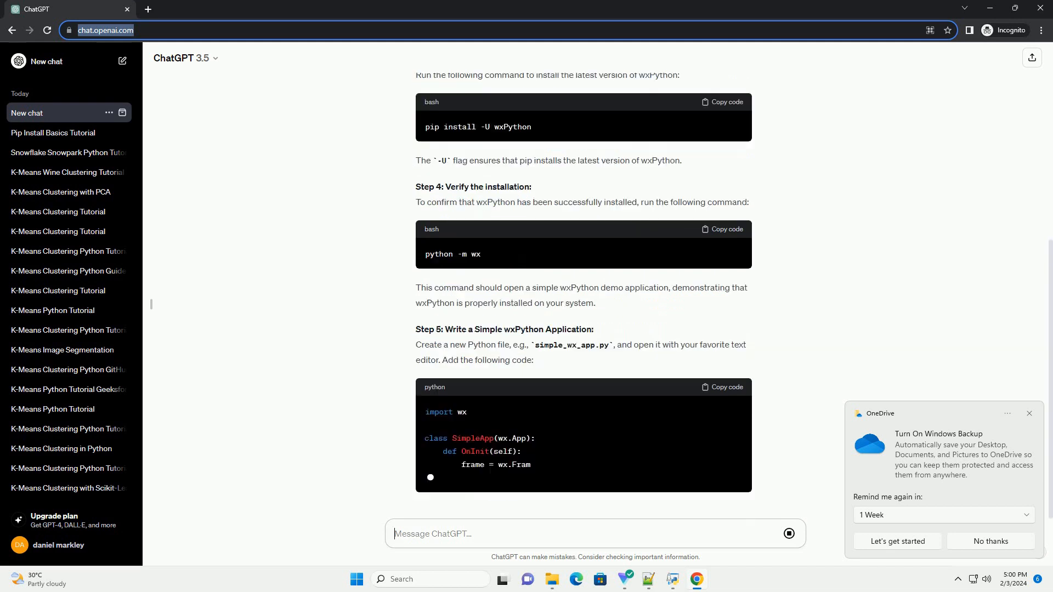
pyautogui.scroll(-3)
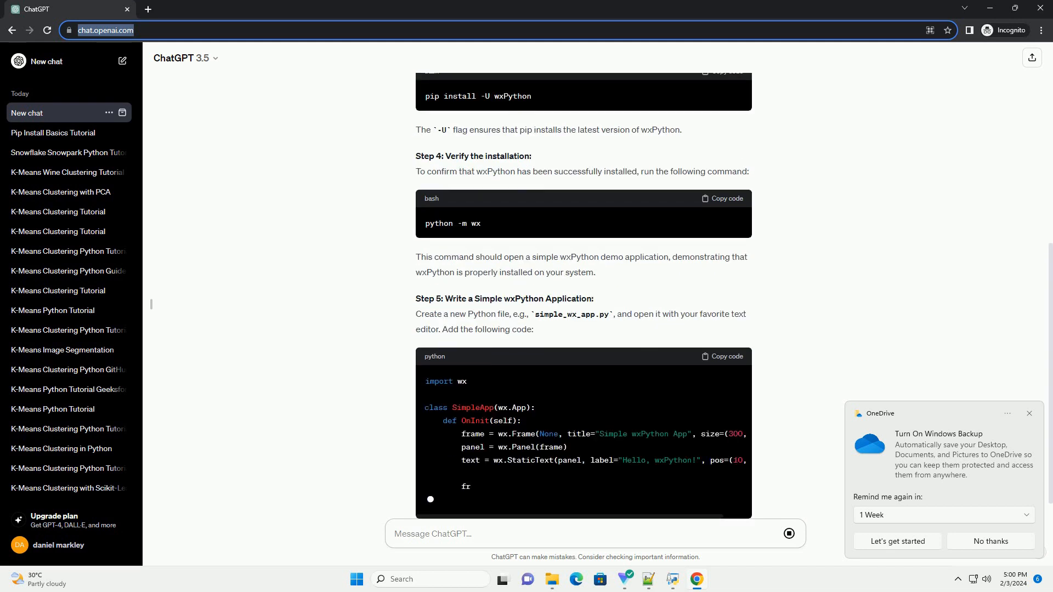
pyautogui.scroll(-3)
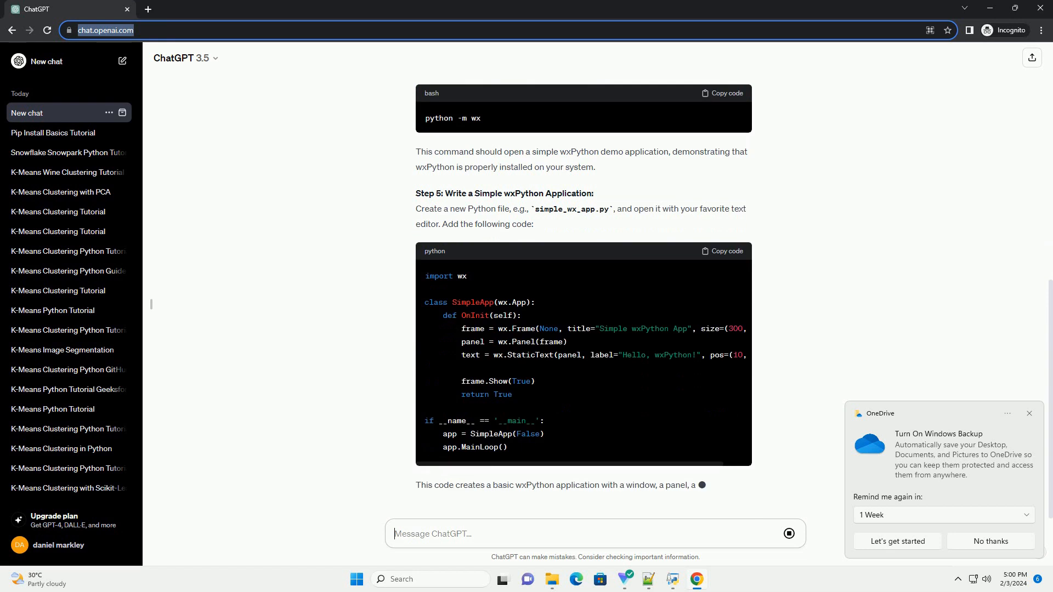
pyautogui.scroll(-3)
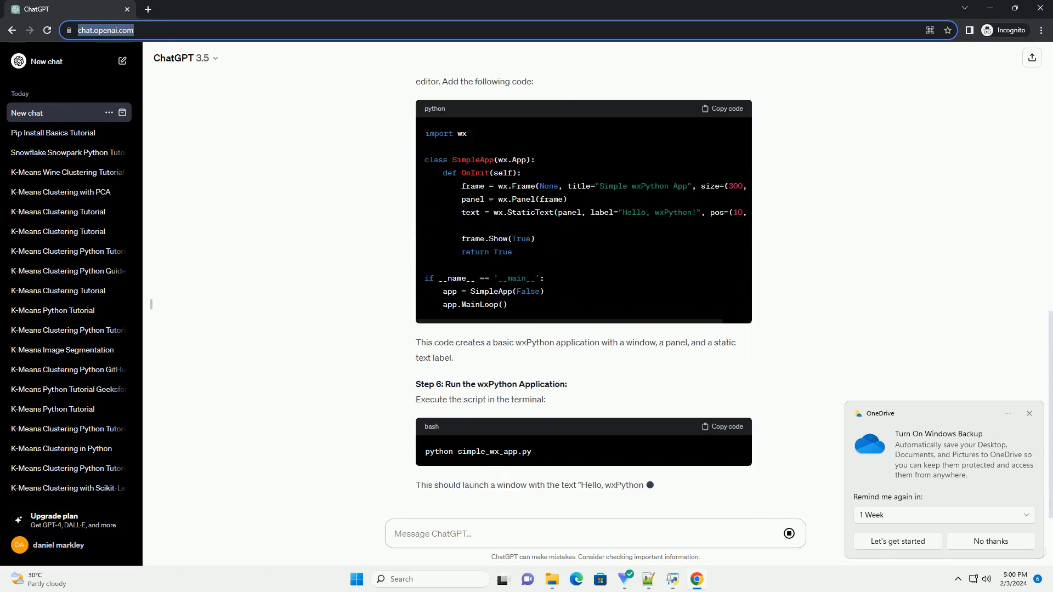
pyautogui.scroll(-3)
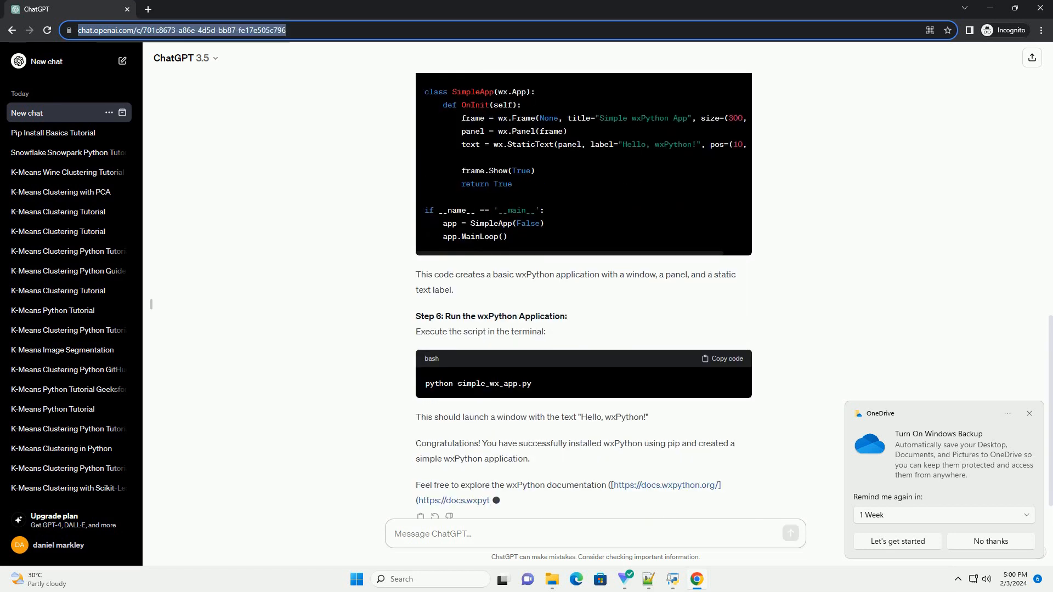